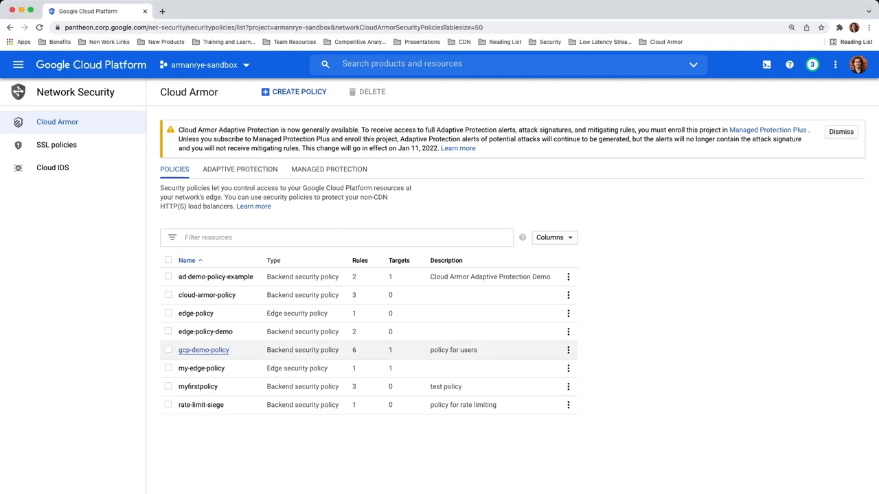
# Step: Open gcp-demo-policy's details and view its target, the unmanaged-web-backend service
pyautogui.click(203, 350)
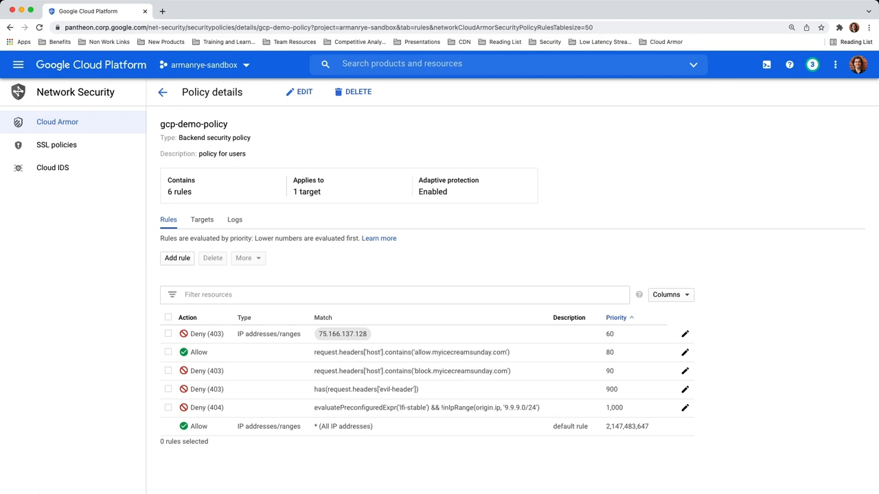
pyautogui.click(202, 219)
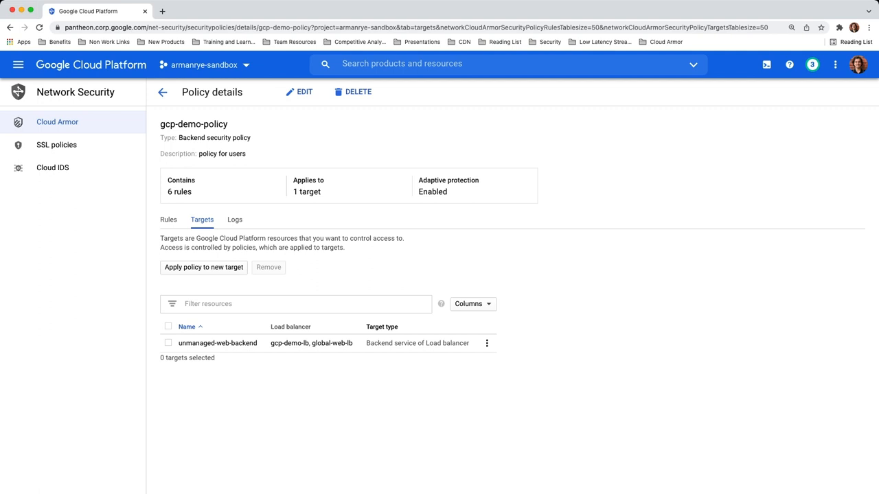
# Step: Return to the security policies list and open the Adaptive Protection dashboard
pyautogui.click(162, 92)
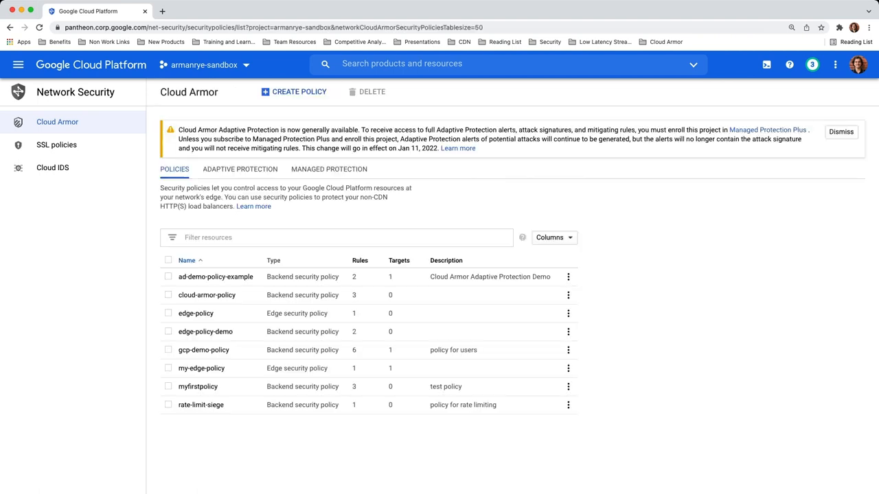
pyautogui.click(240, 169)
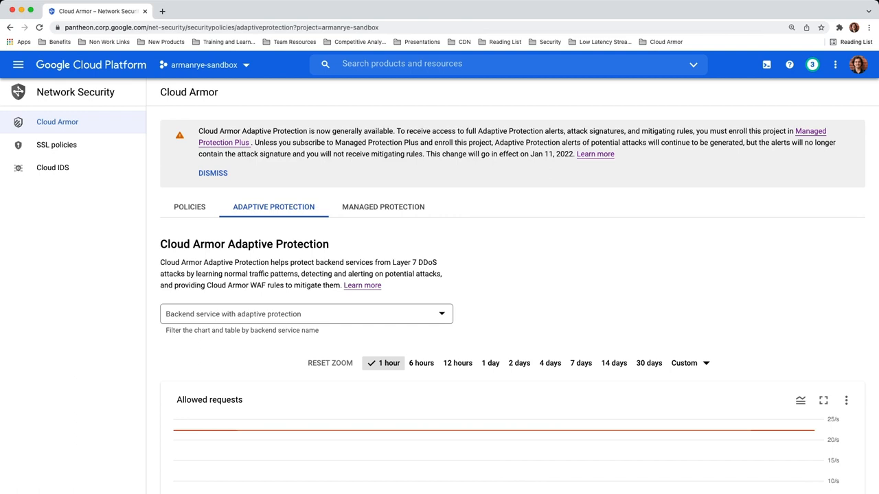
pyautogui.moveTo(253, 431)
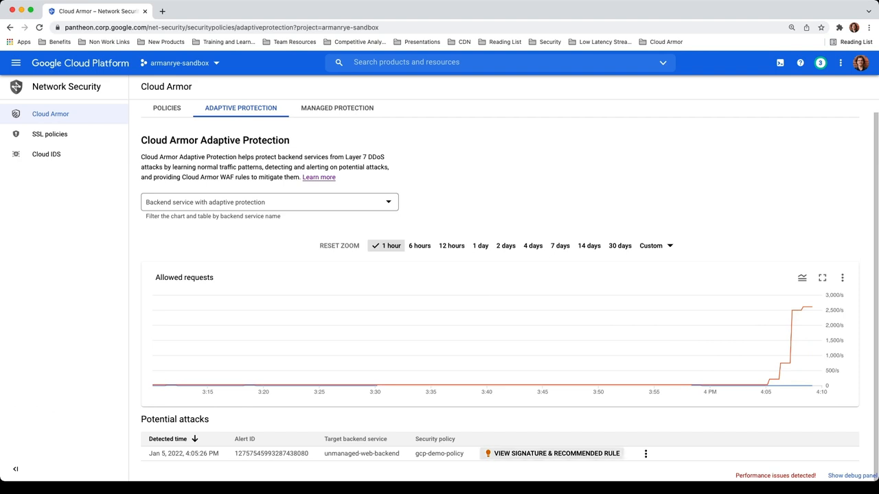
# Step: Show the attack signature and scroll to the recommended Deny (403) rule at priority 59
pyautogui.click(556, 453)
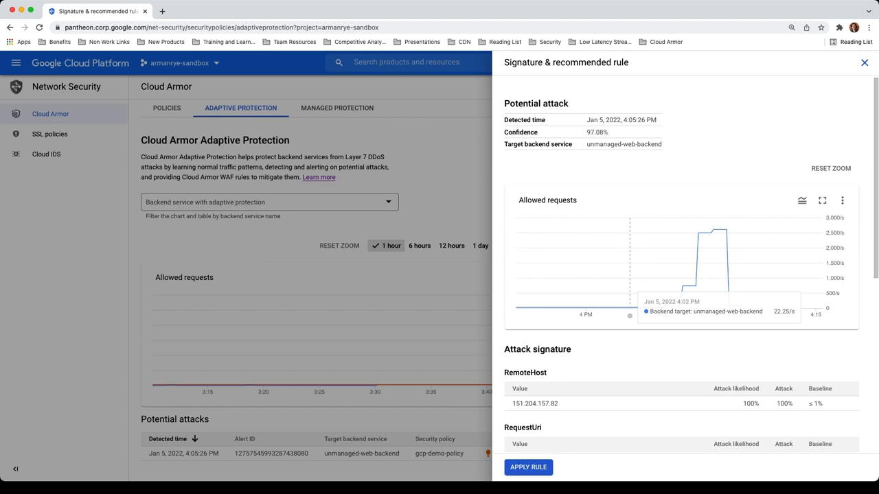
pyautogui.scroll(-3)
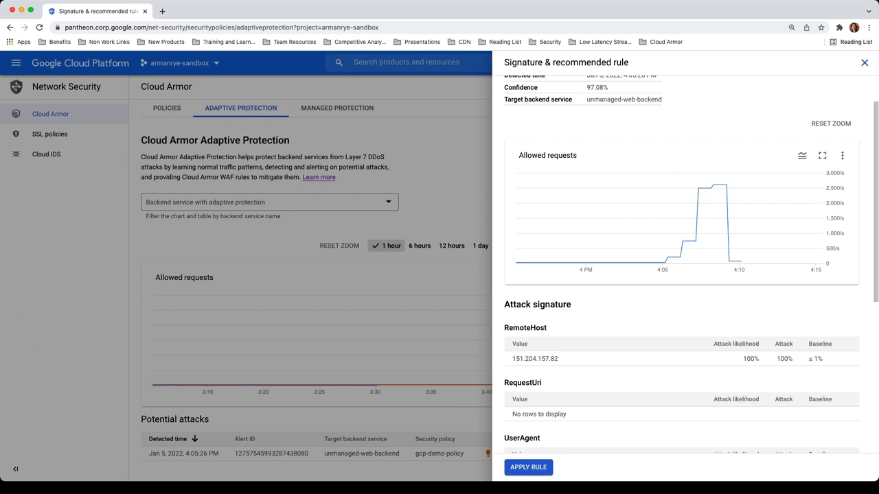
pyautogui.scroll(-3)
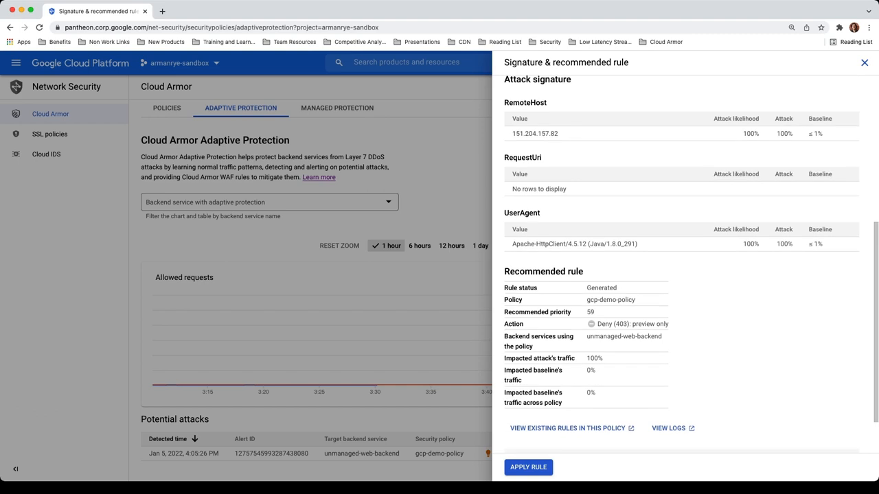
pyautogui.scroll(-3)
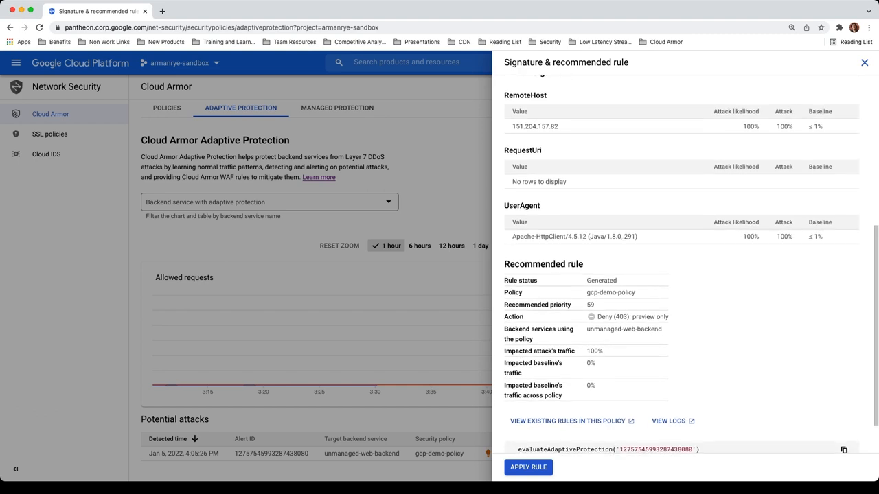
pyautogui.scroll(-3)
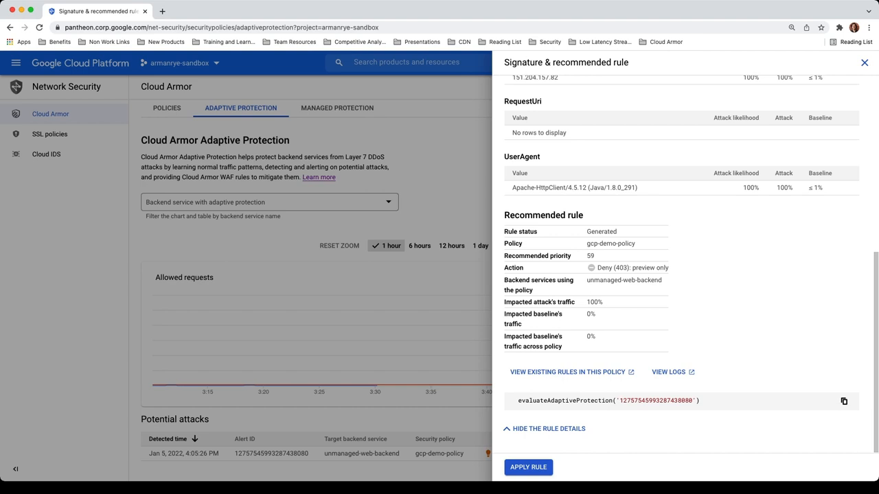
# Step: Apply the recommended deny rule in preview mode, then reopen gcp-demo-policy from Policies
pyautogui.click(528, 467)
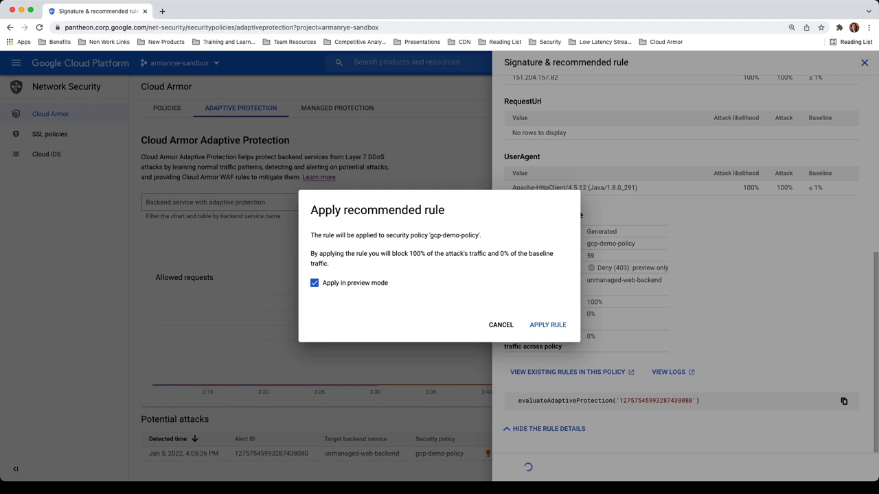
pyautogui.click(547, 324)
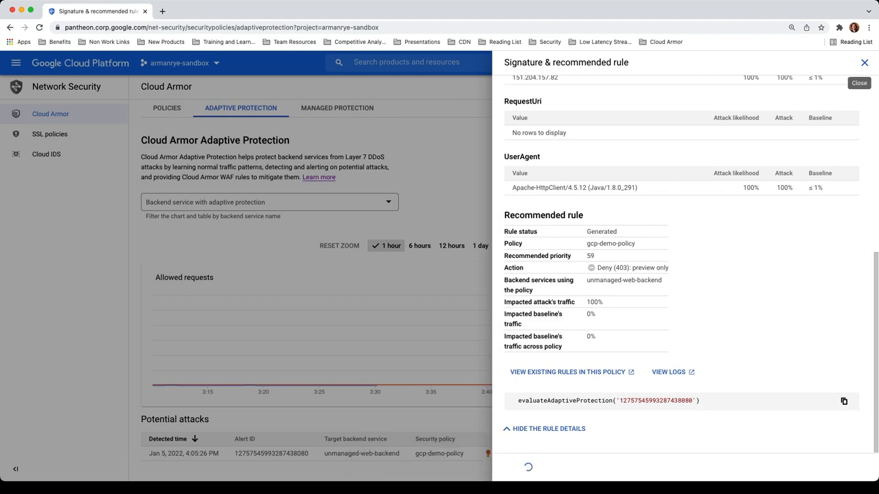
pyautogui.click(865, 62)
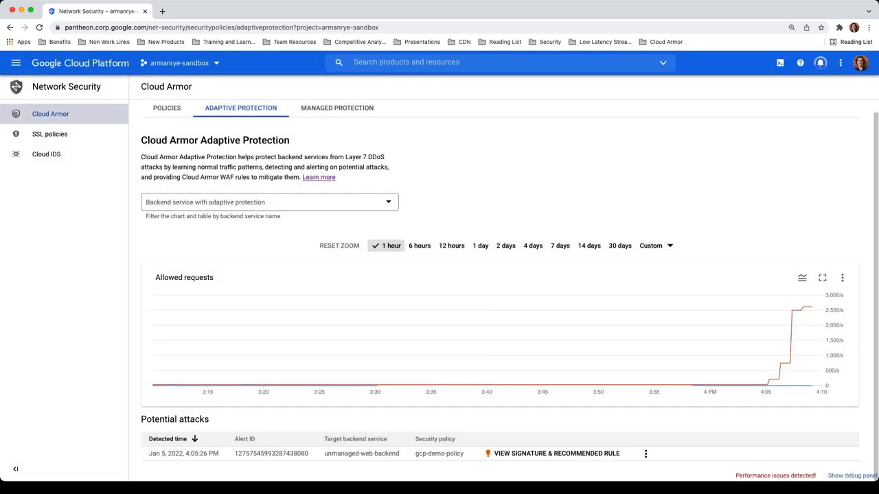
pyautogui.click(166, 108)
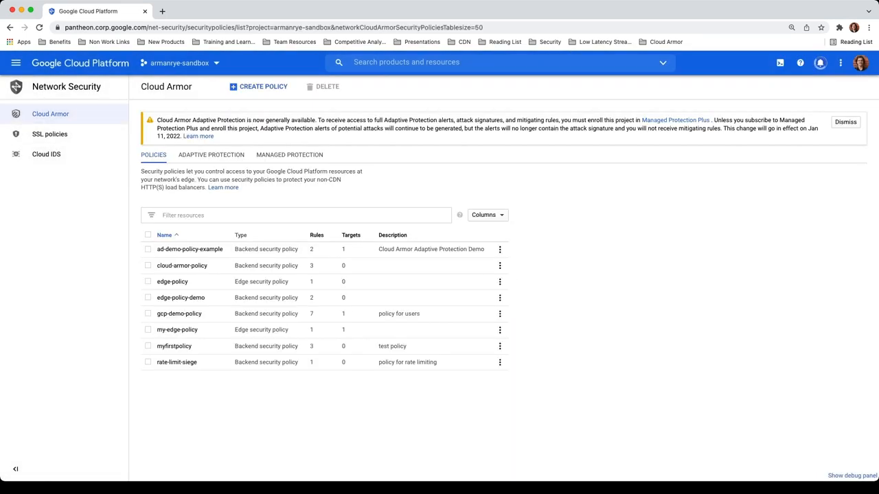
pyautogui.click(178, 313)
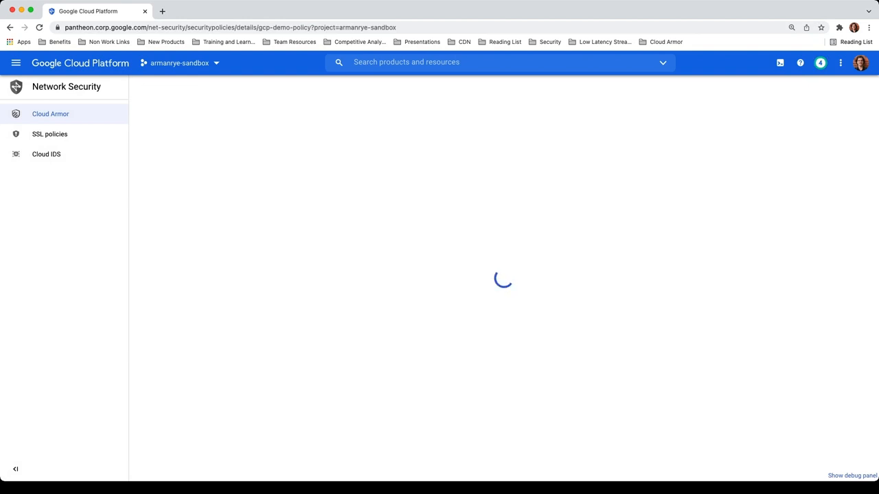